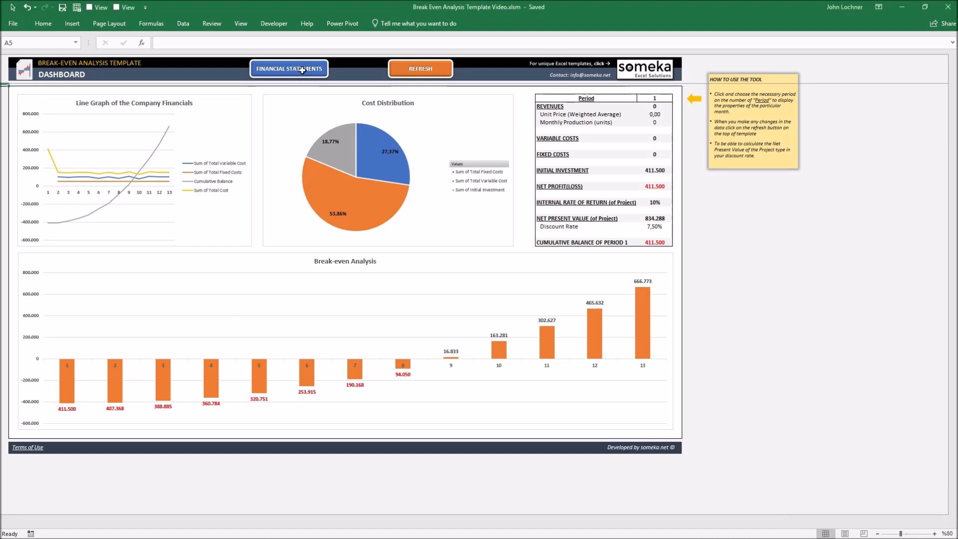
- Switch to the Financial Statements sheet and review the revenue, net profit, Net Value Calculator and investment cells
left_click(289, 68)
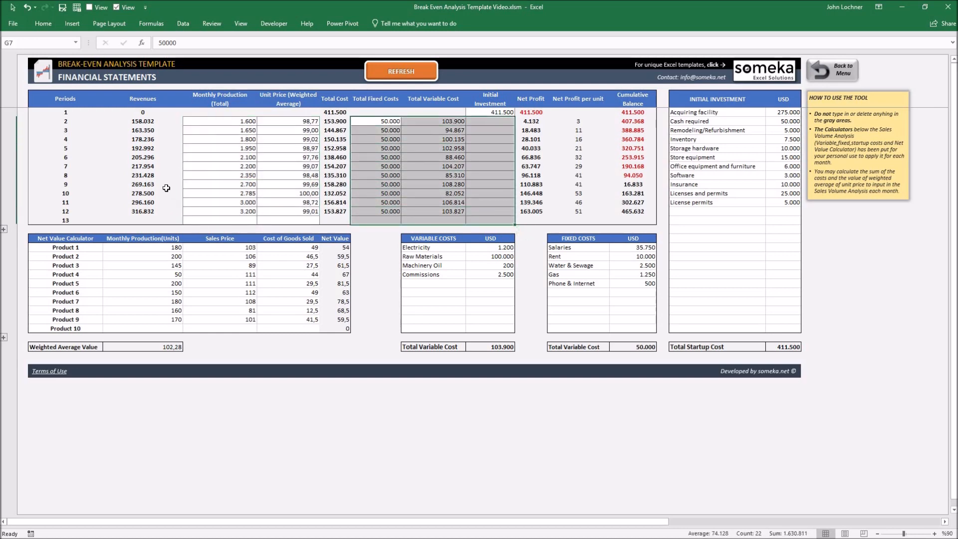
left_click(142, 184)
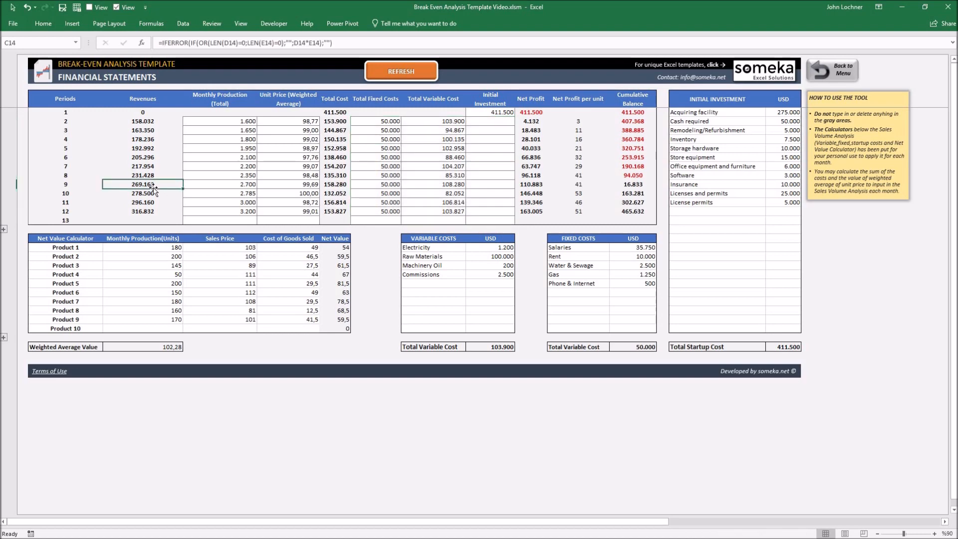
left_click(577, 139)
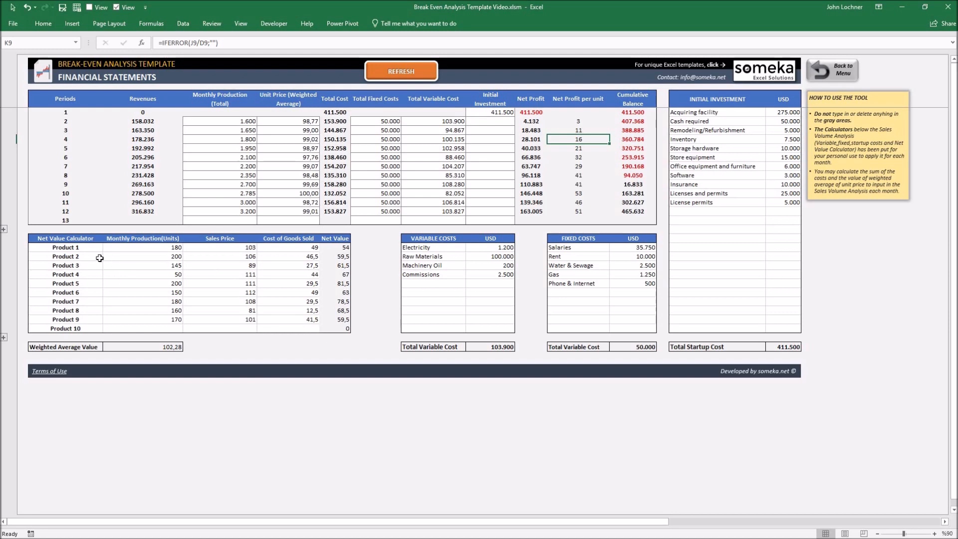
left_click(65, 239)
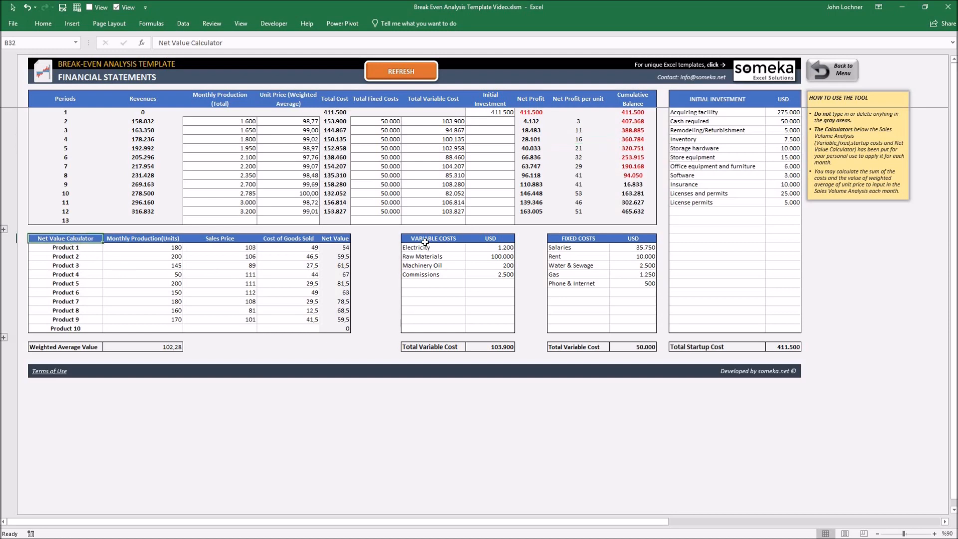
left_click(716, 193)
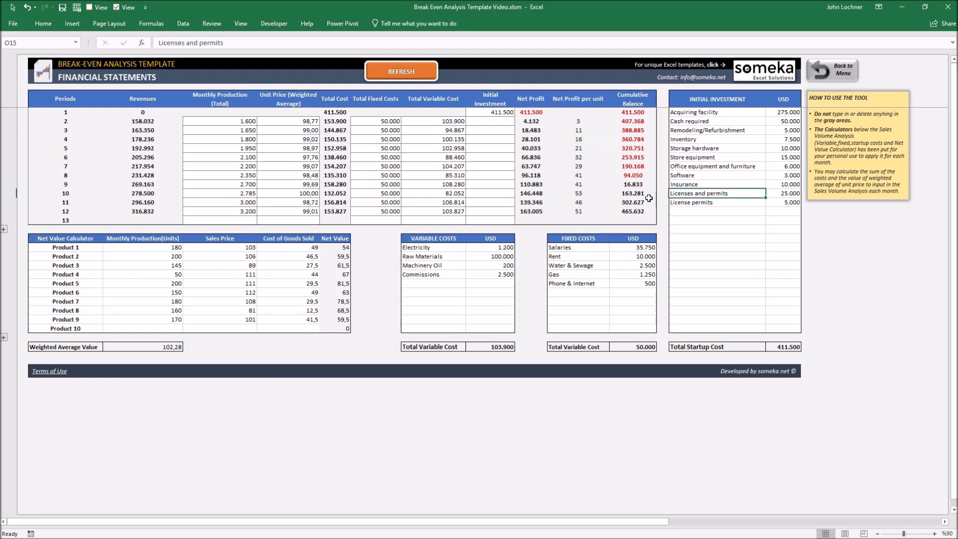
mouse_move(118, 240)
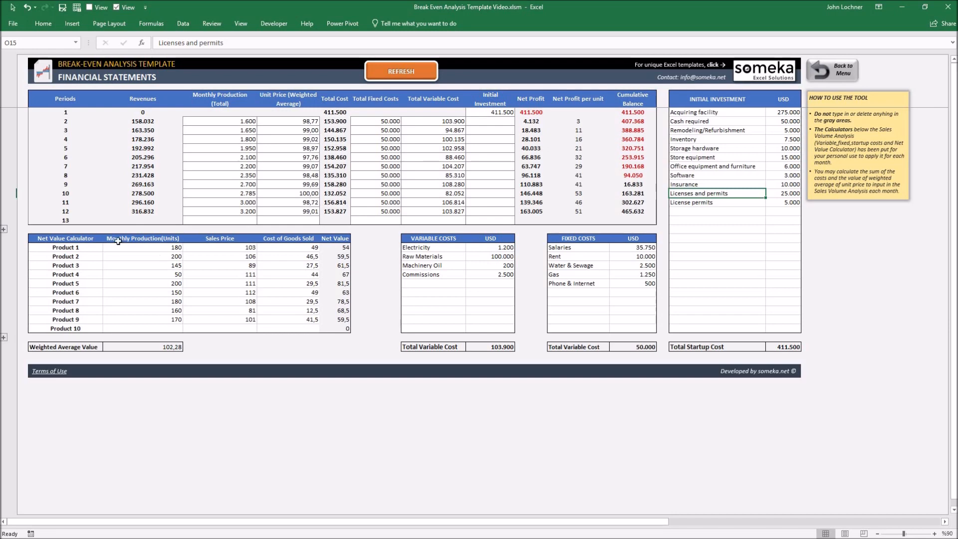
mouse_move(126, 226)
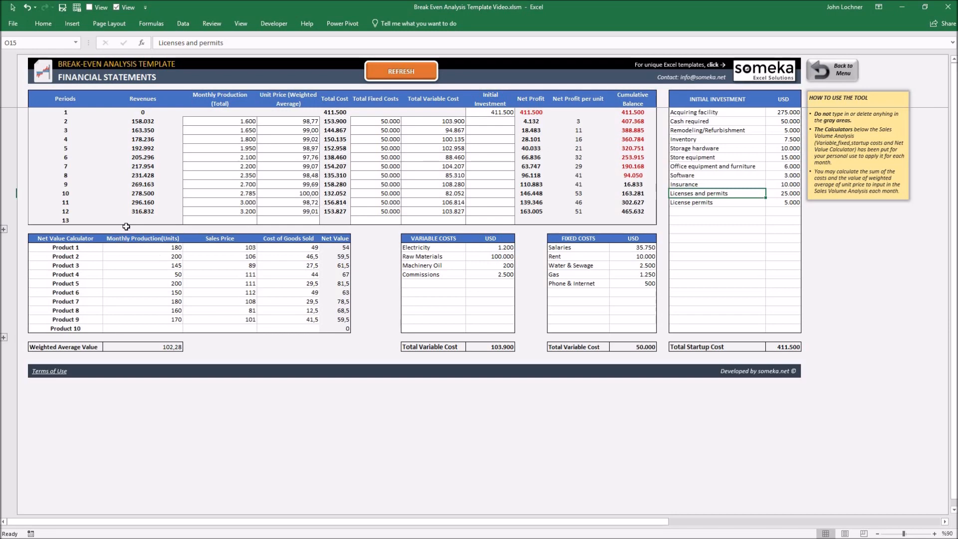
- Enter 3450 as the monthly production in the period 13 row
left_click(64, 221)
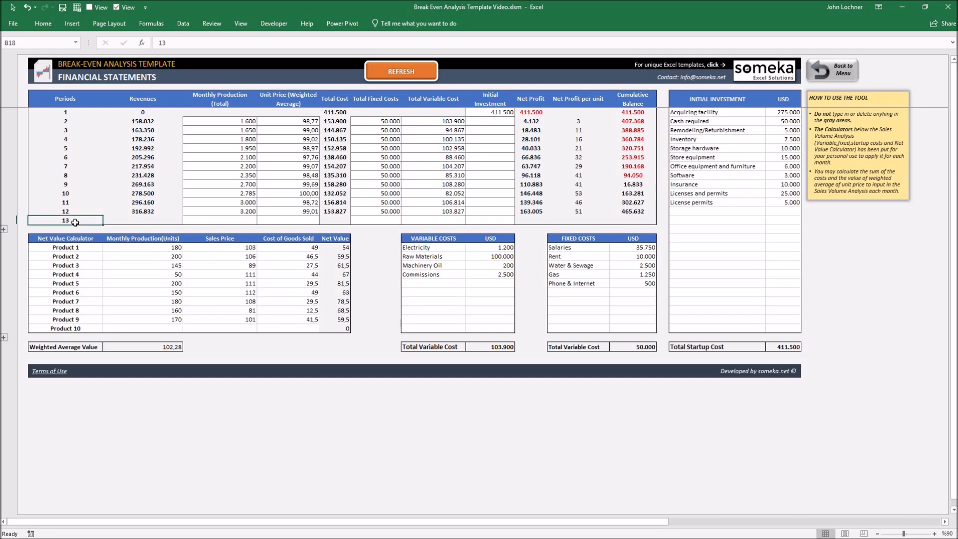
mouse_move(210, 221)
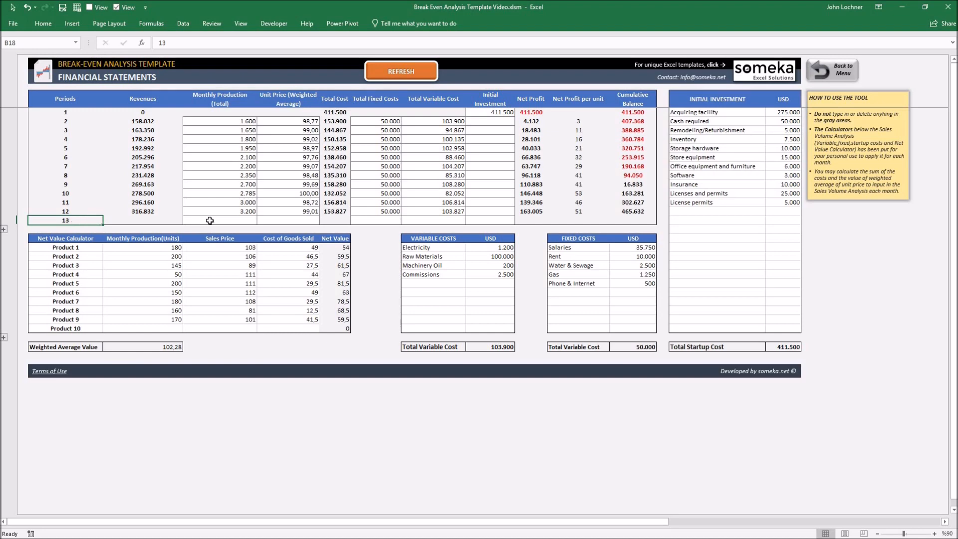
left_click(220, 220)
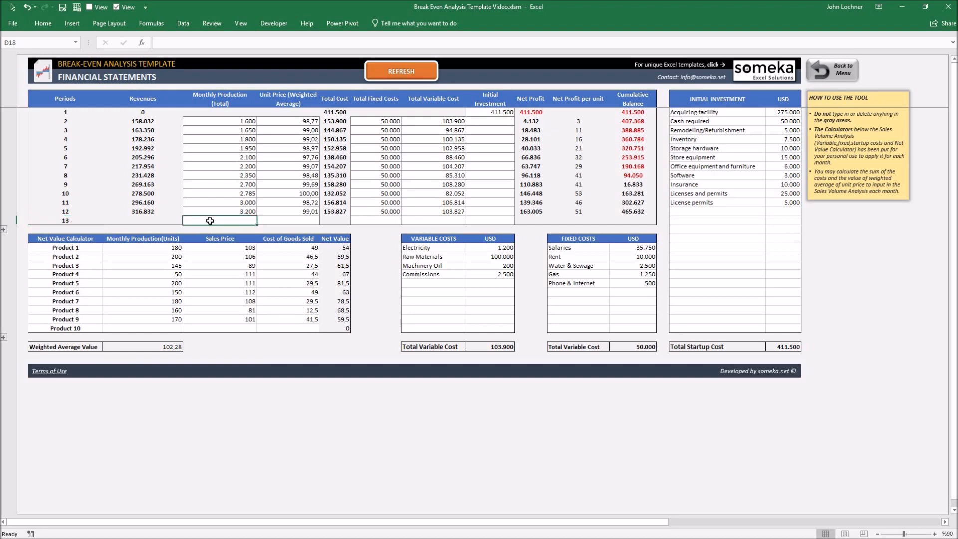
type("3")
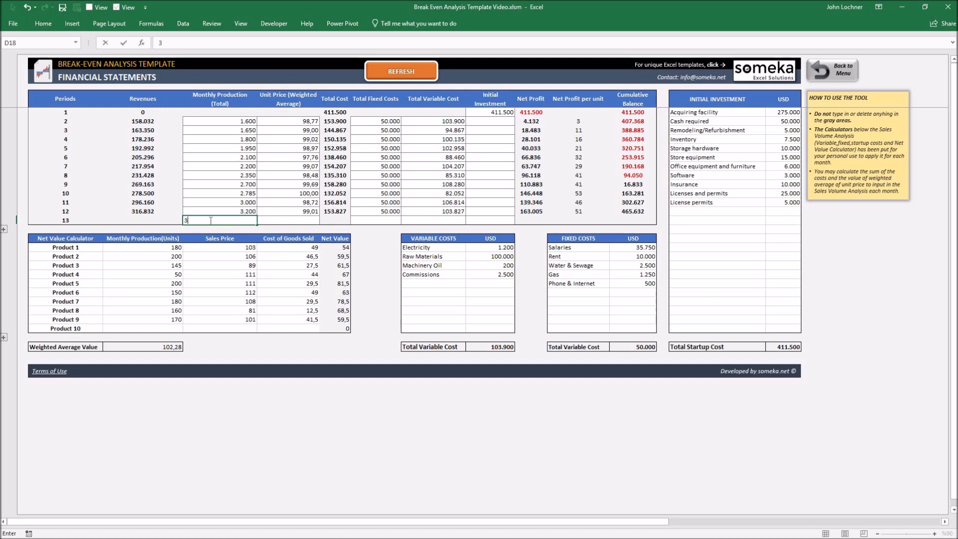
type("450")
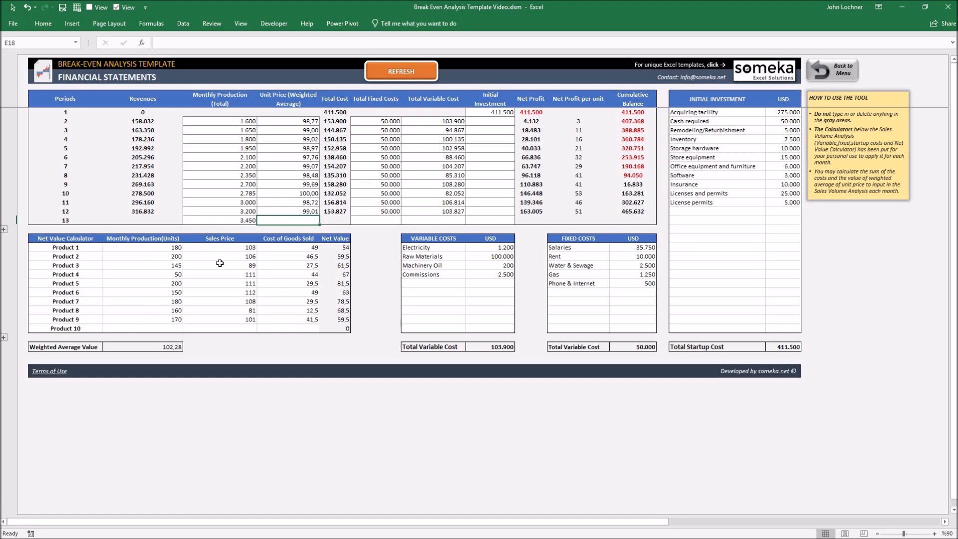
mouse_move(167, 328)
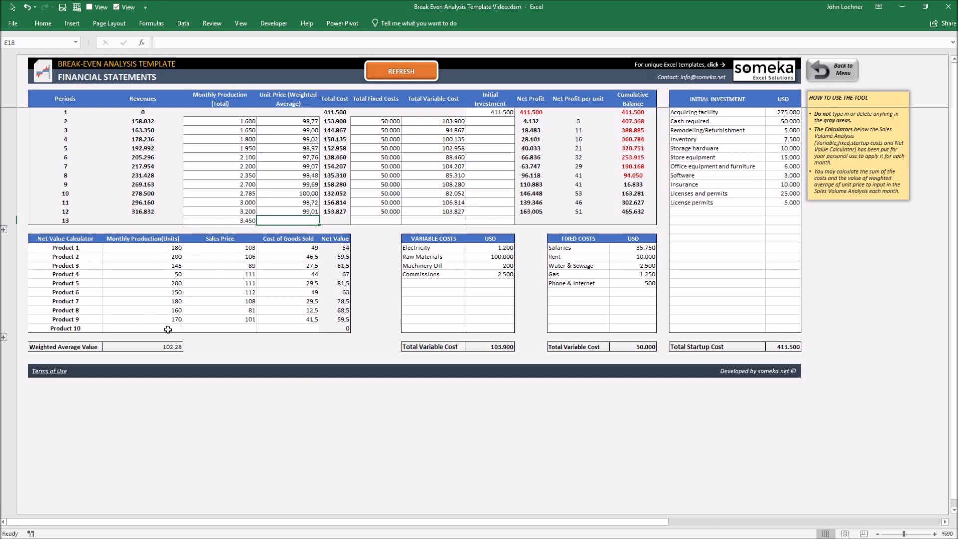
- Fill Product 10's calculator row with 365 units, sales price 100 and cost of goods 45,5
left_click(147, 328)
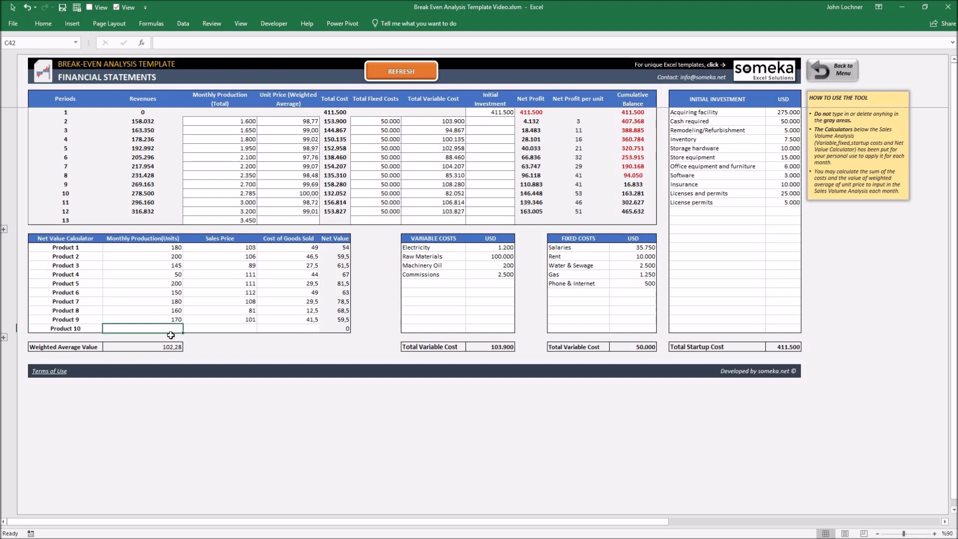
type("365")
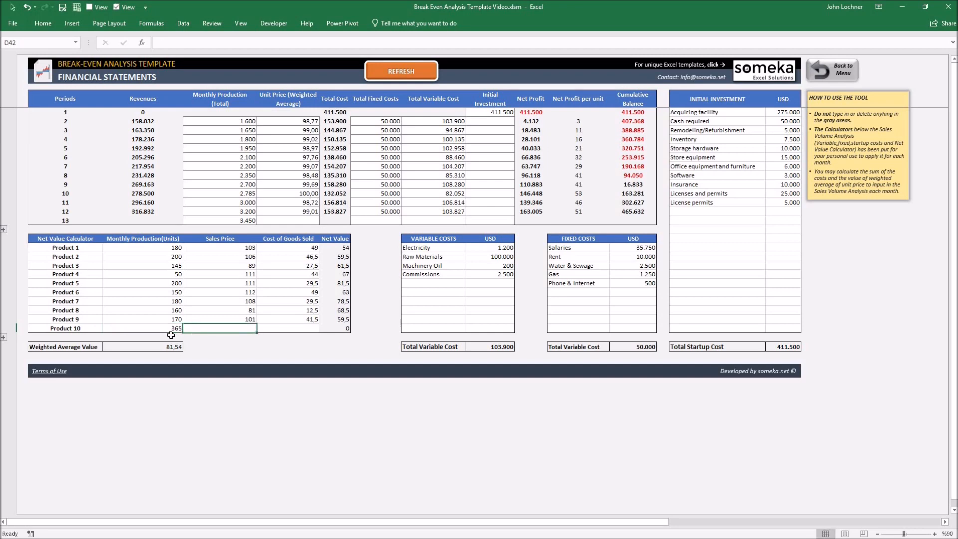
type("100")
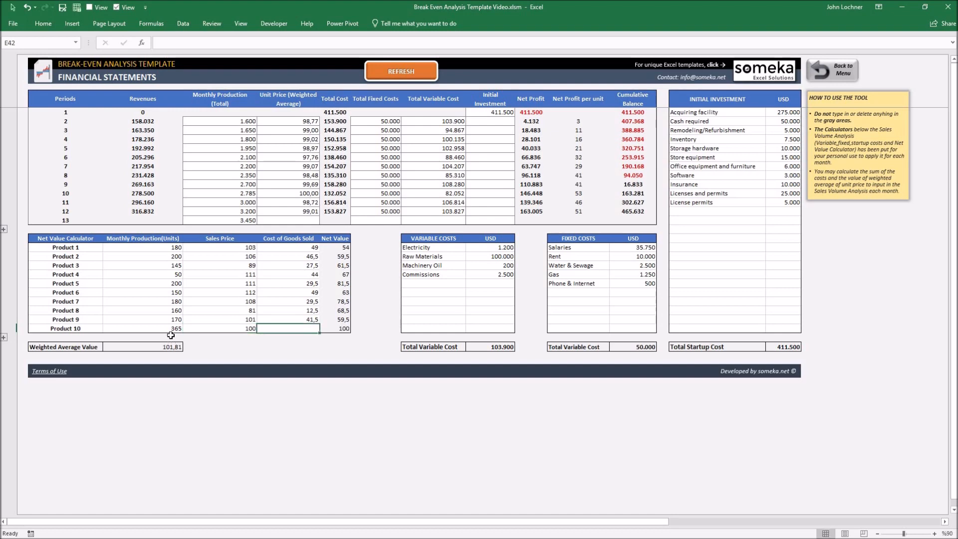
type("45")
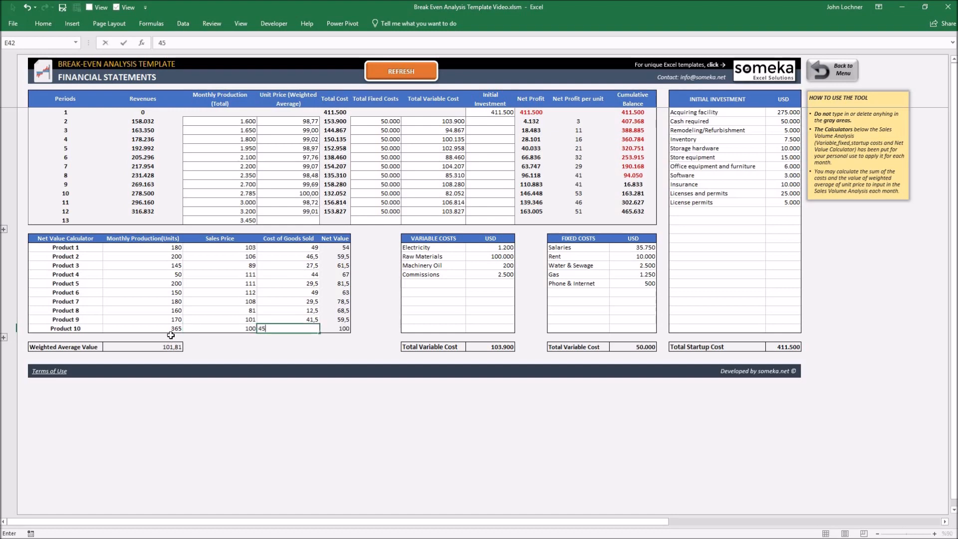
type(",5")
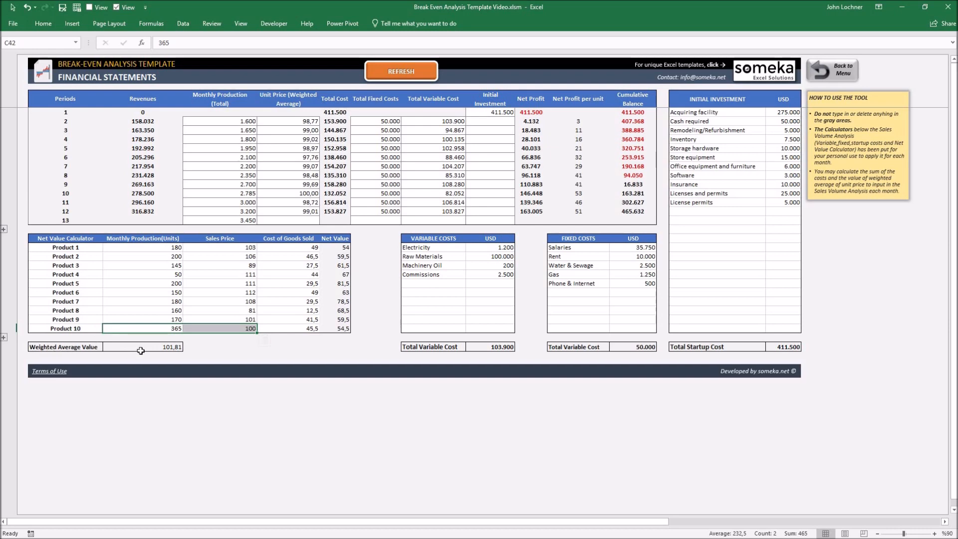
- Check the weighted average value and enter 101,81 as period 13's unit price
left_click(143, 346)
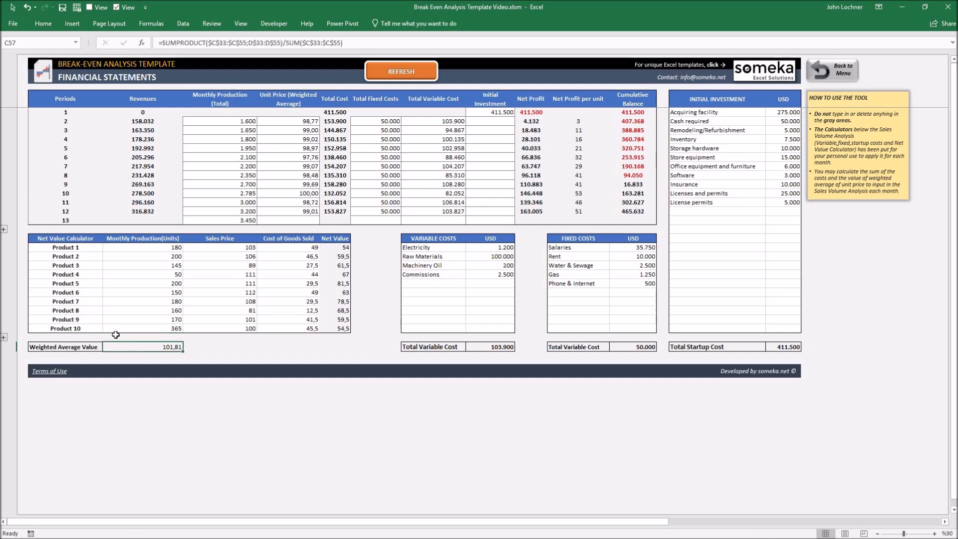
left_click(307, 221)
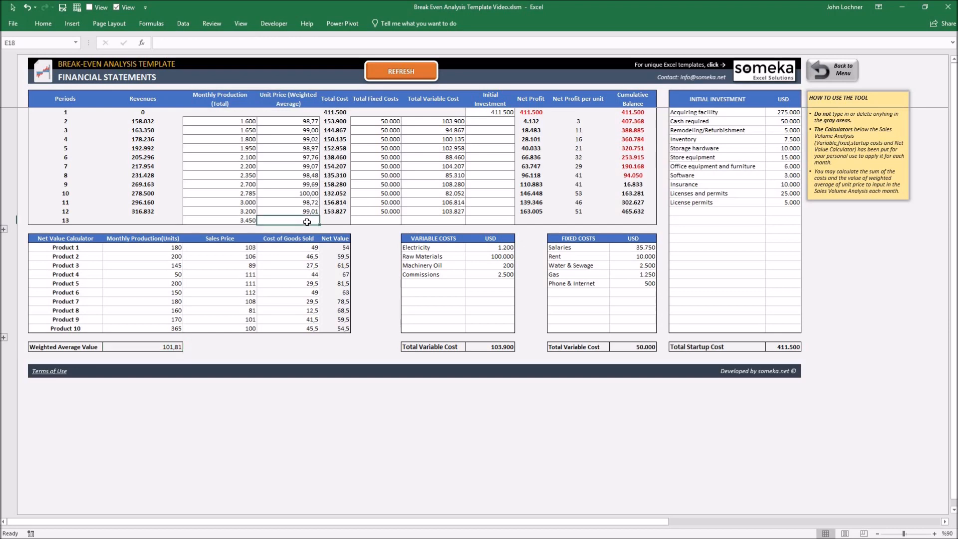
type("101,81")
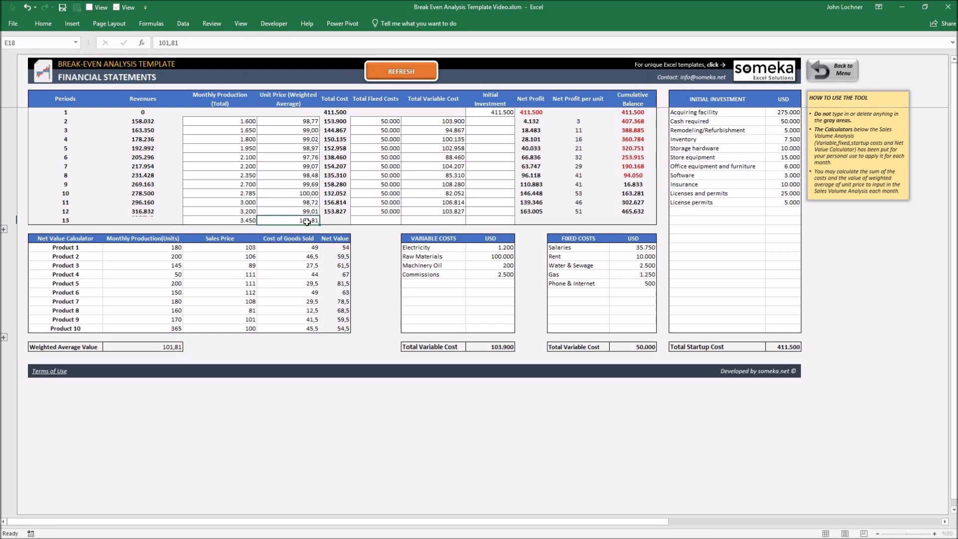
left_click(375, 220)
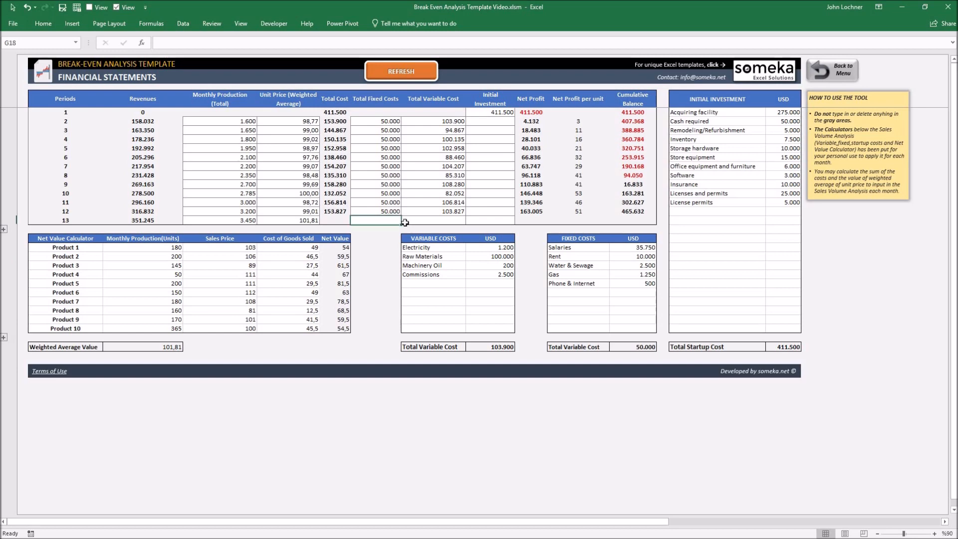
- Enter fixed costs 50000 and variable costs 100000 for period 13
type("500000")
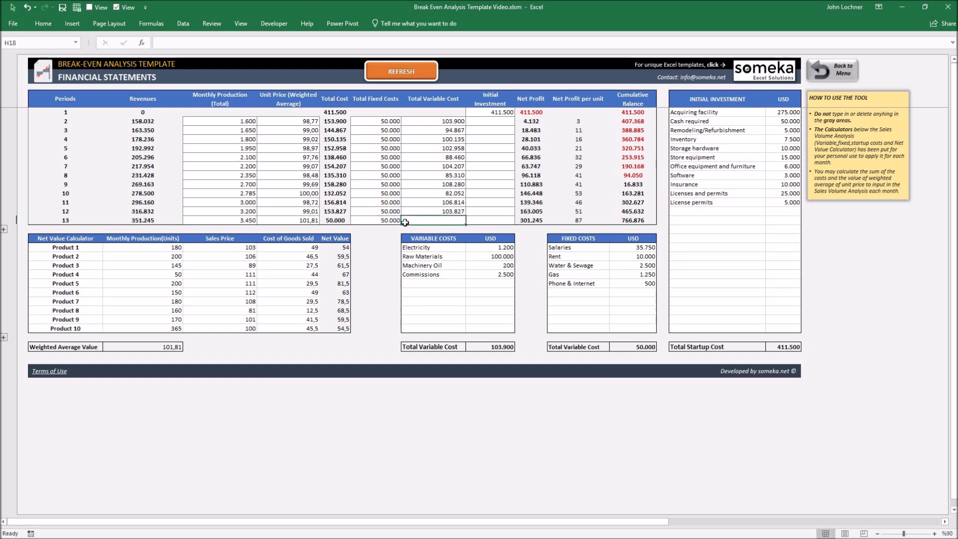
type("100000")
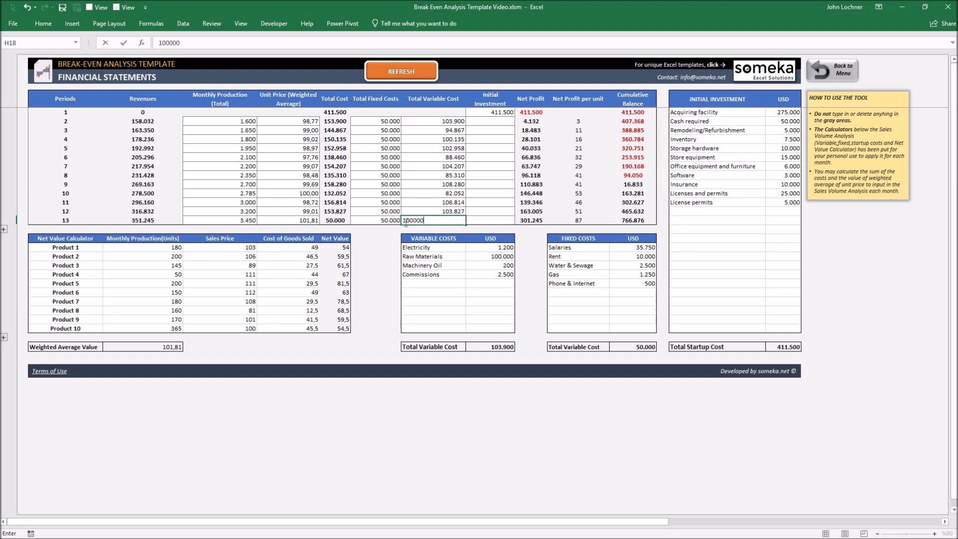
key("Return")
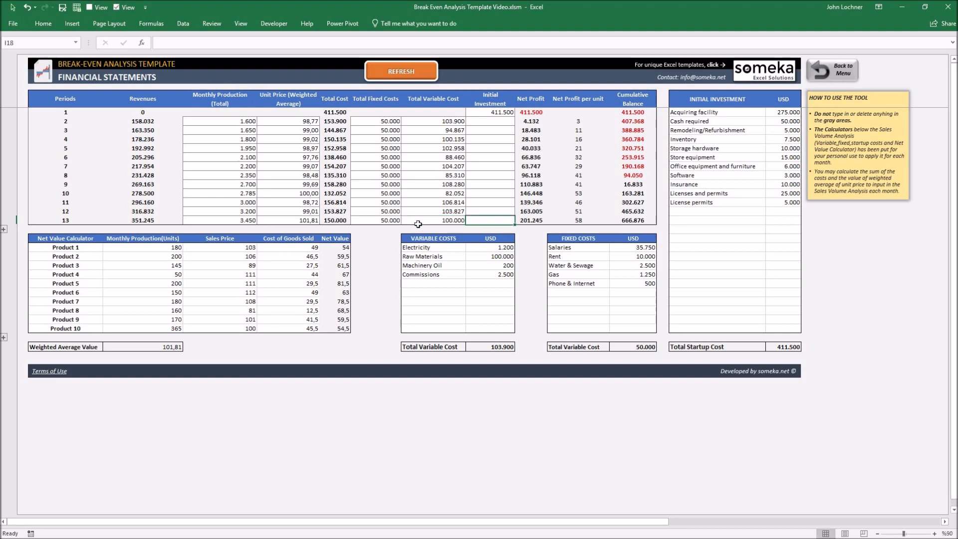
mouse_move(312, 263)
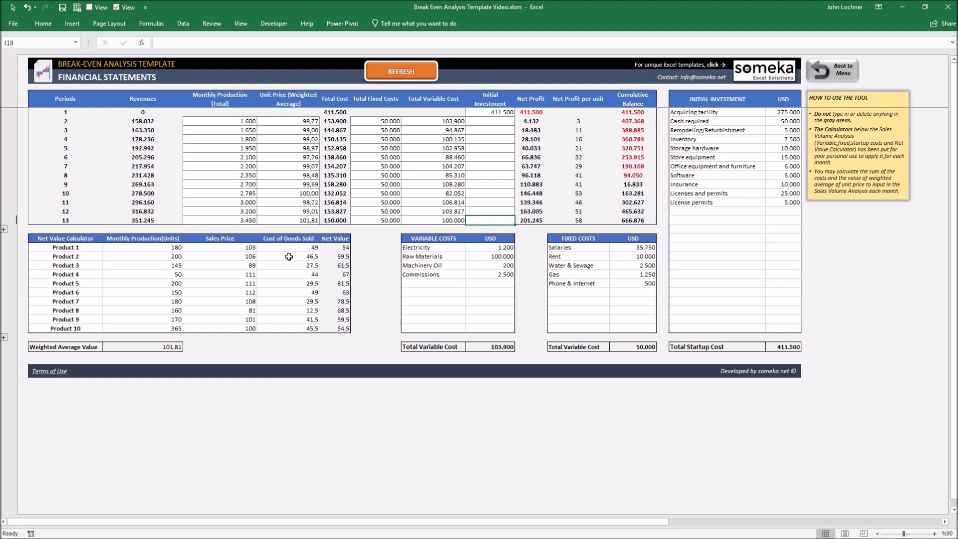
mouse_move(401, 72)
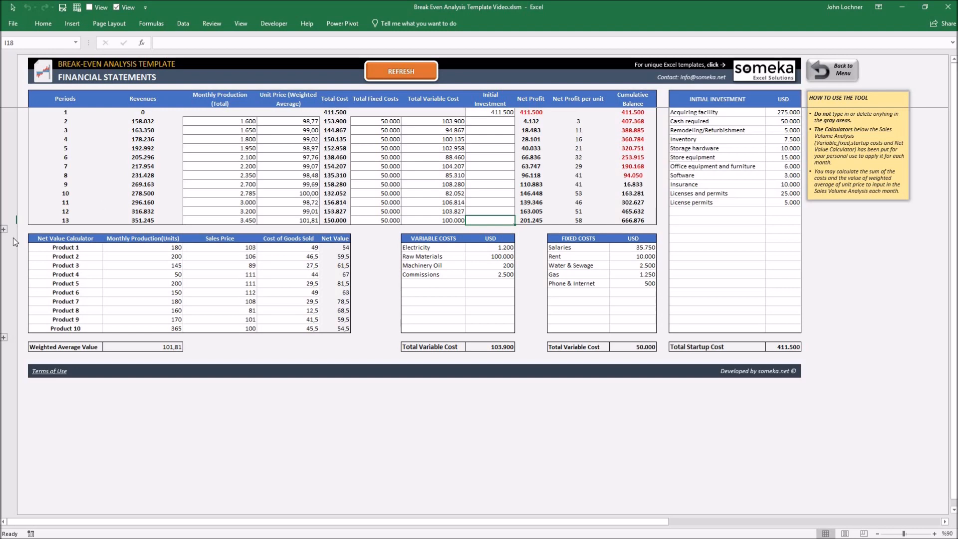
mouse_move(57, 324)
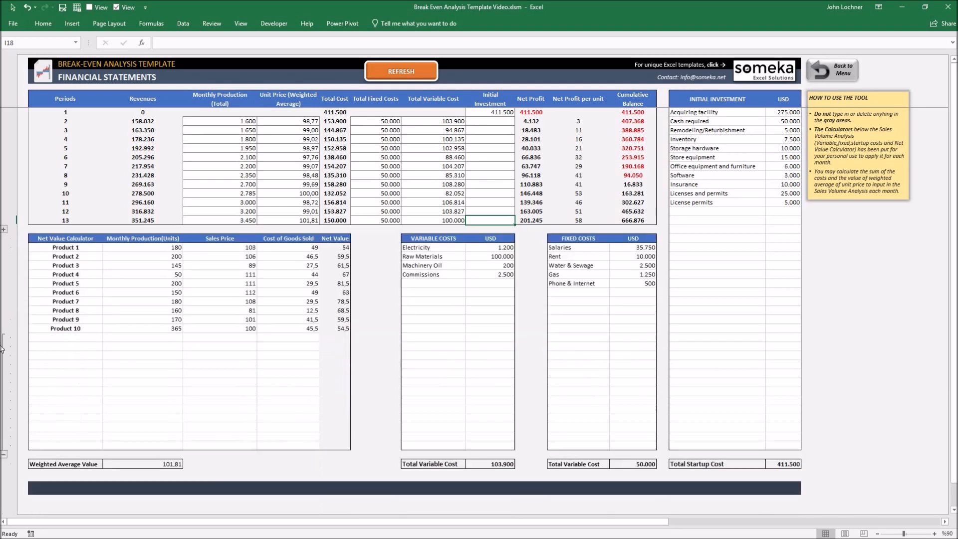
scroll("up", 3)
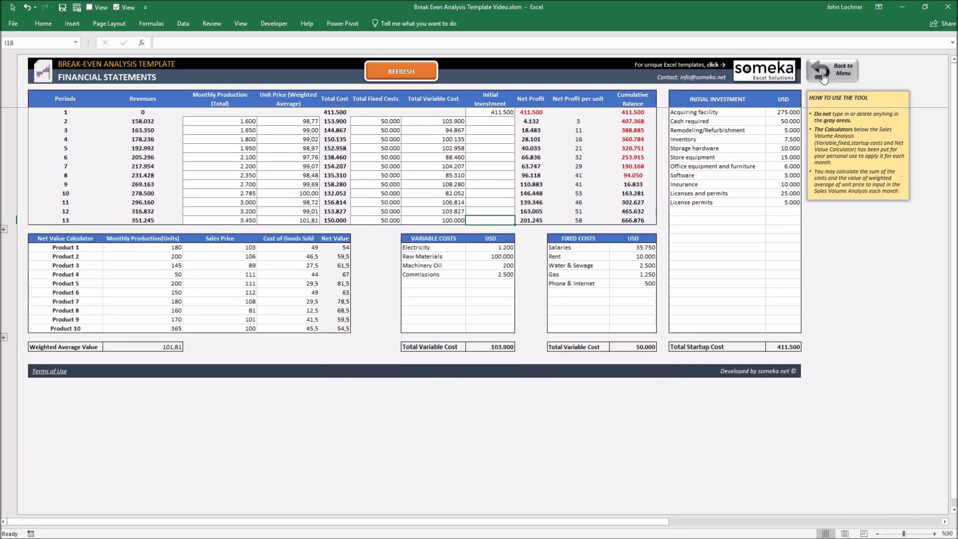
- Return to the dashboard sheet via the Back to Menu button
left_click(832, 69)
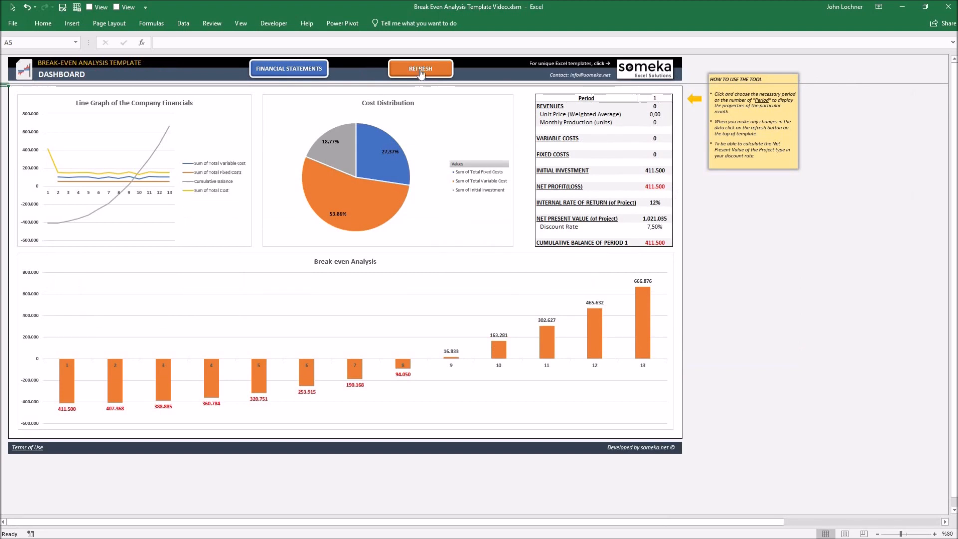
mouse_move(422, 177)
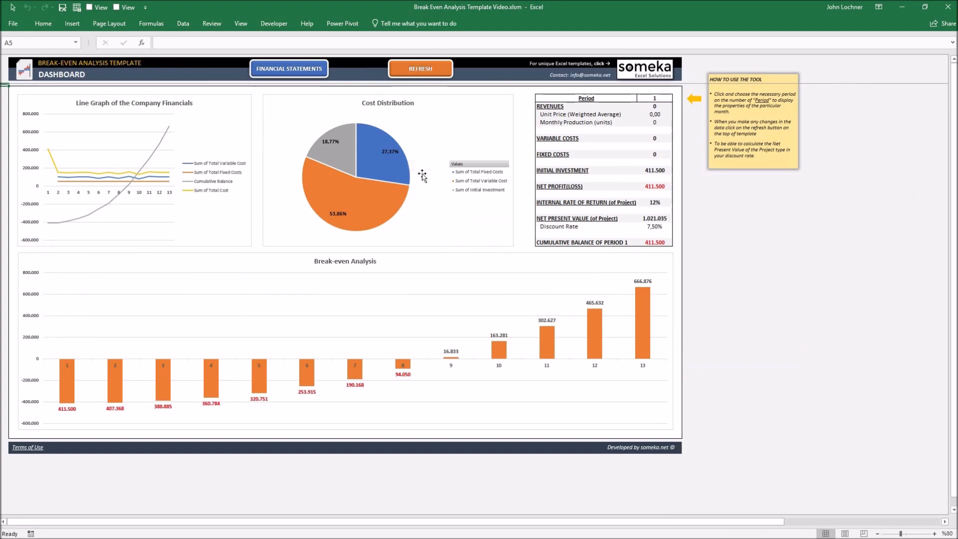
mouse_move(109, 147)
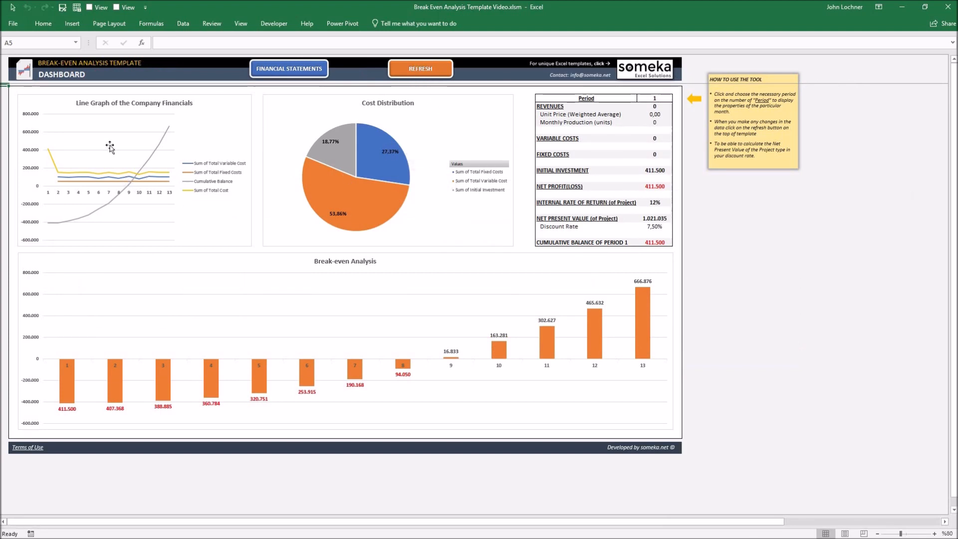
mouse_move(377, 157)
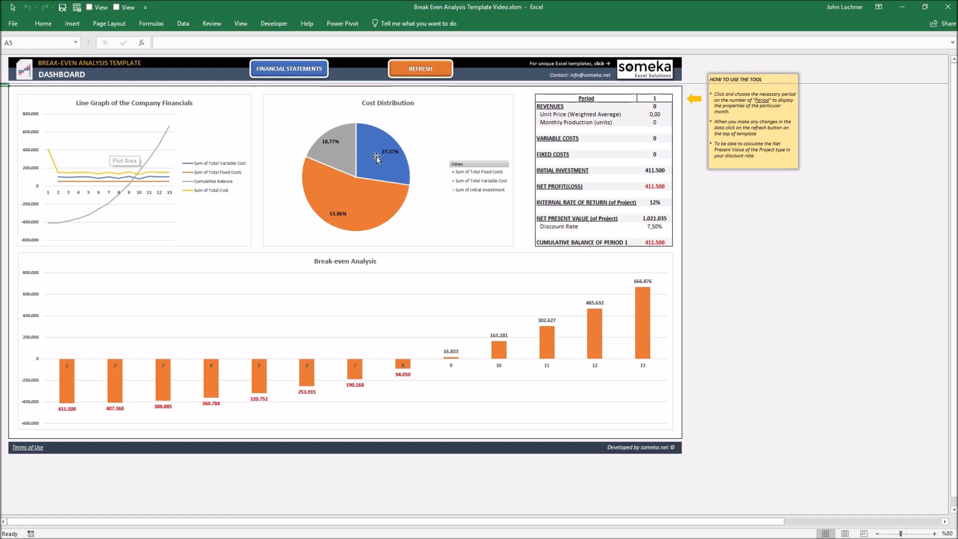
mouse_move(402, 143)
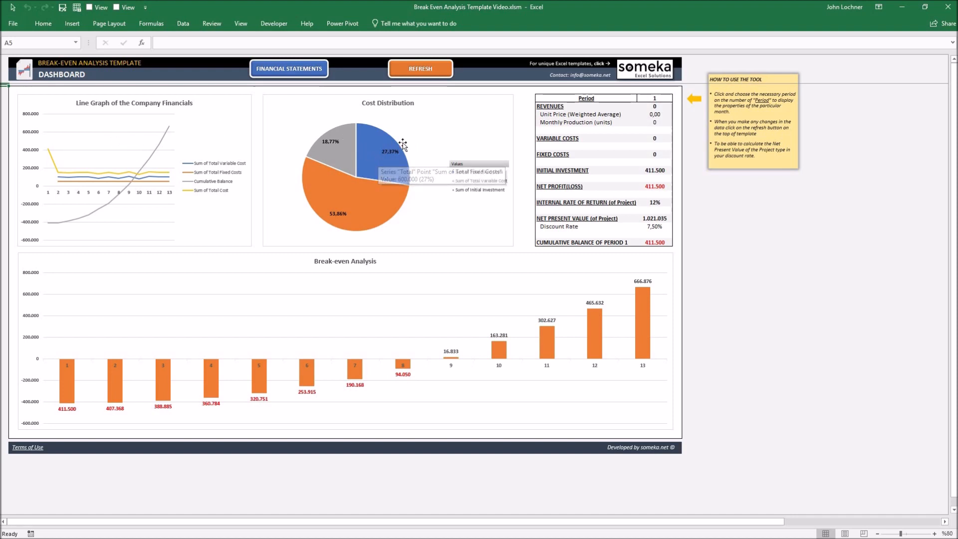
mouse_move(373, 279)
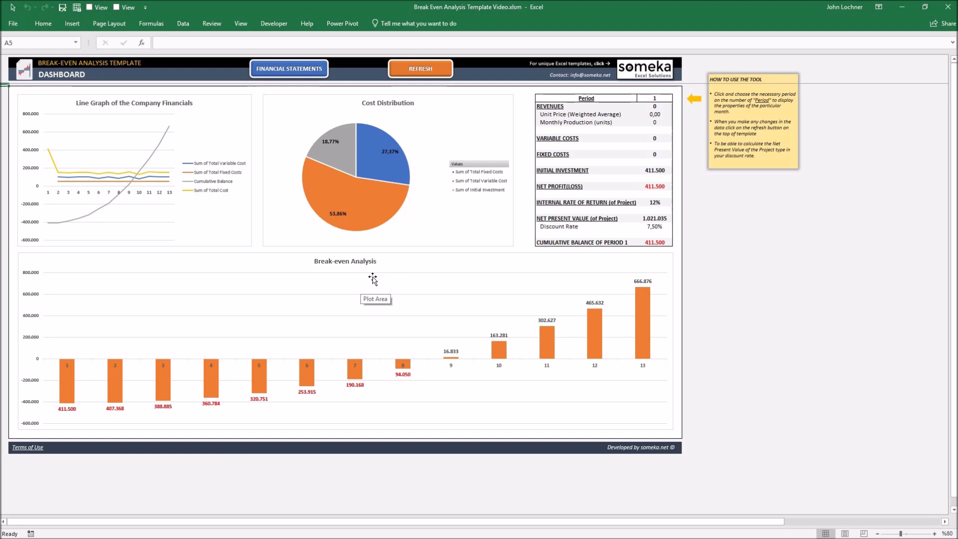
mouse_move(580, 113)
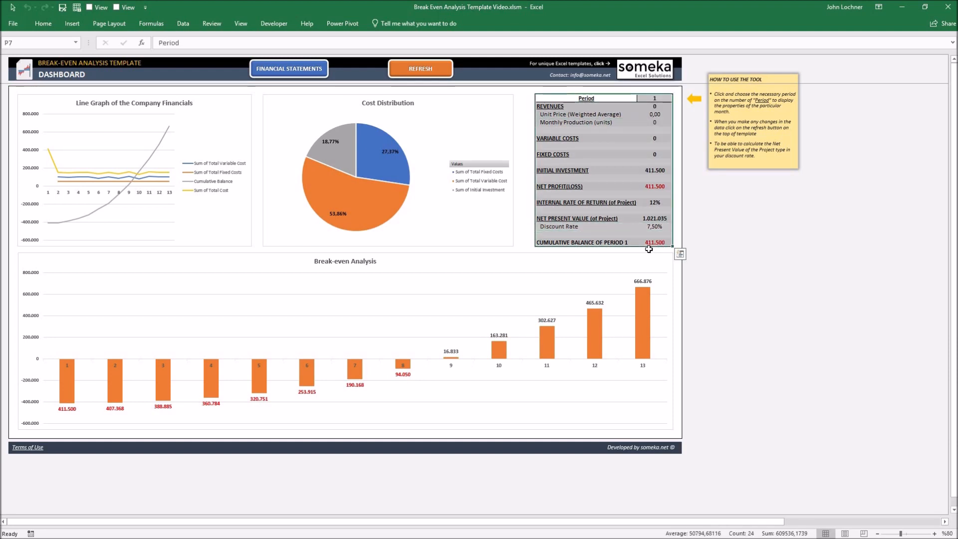
mouse_move(589, 232)
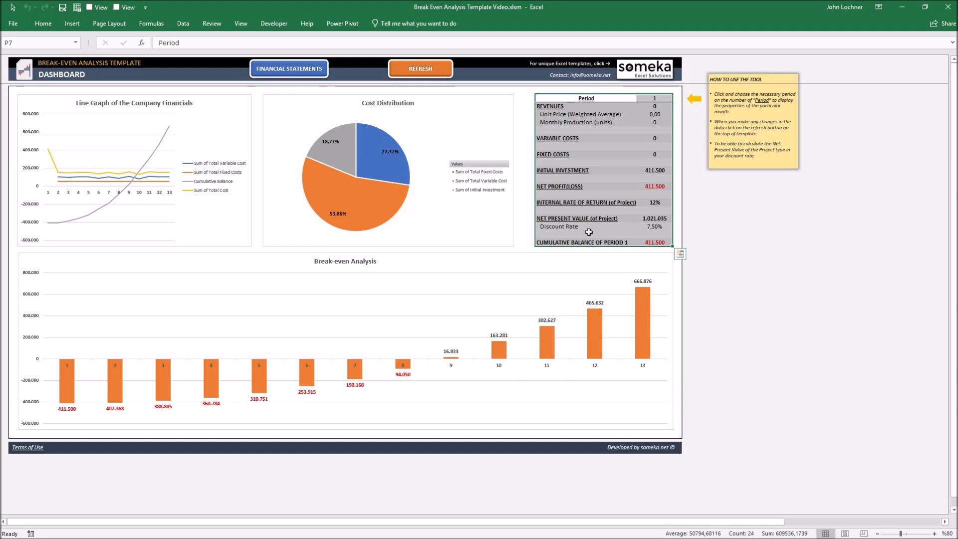
left_click(583, 226)
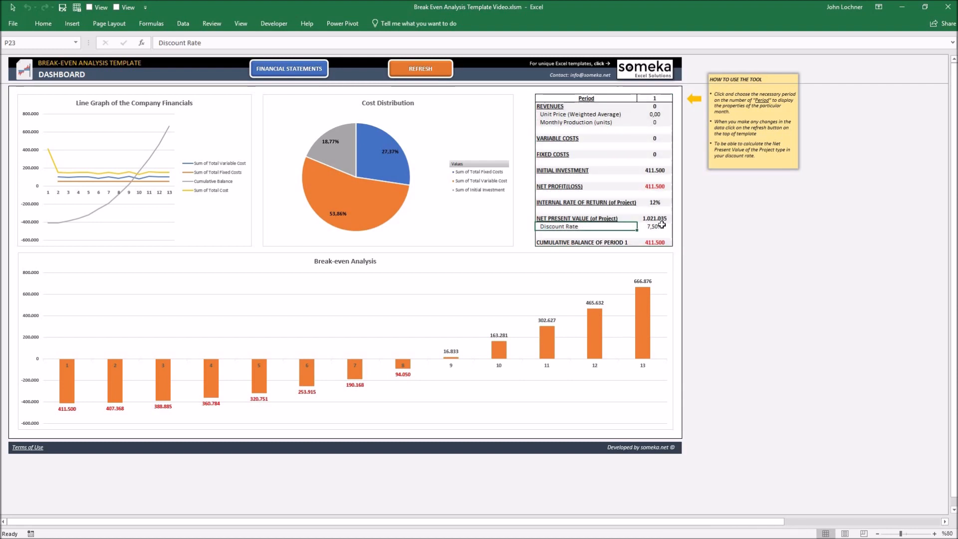
left_click(652, 226)
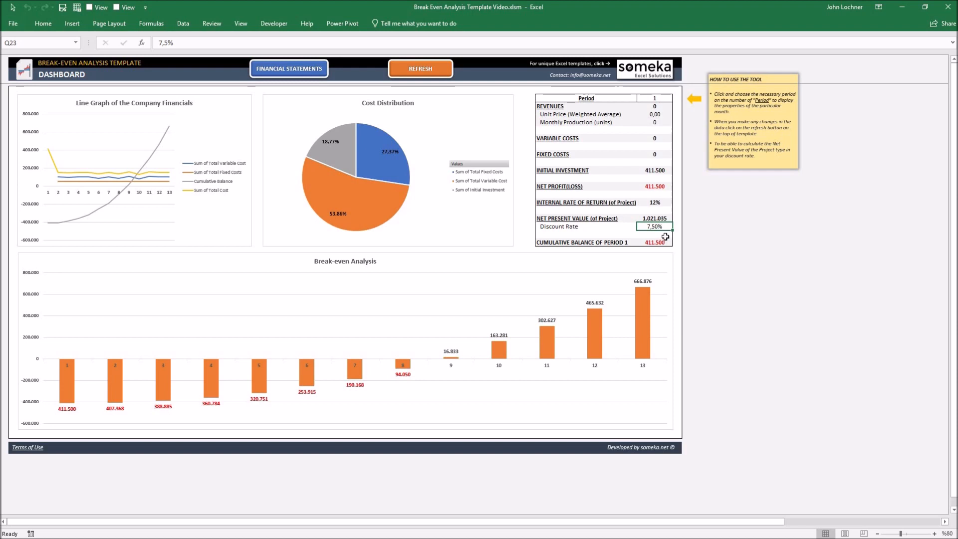
mouse_move(664, 96)
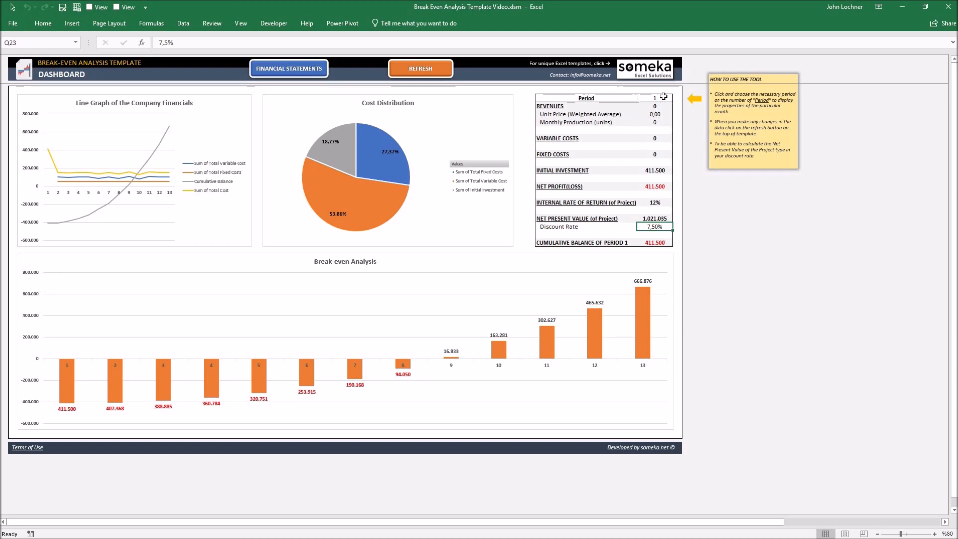
left_click(655, 98)
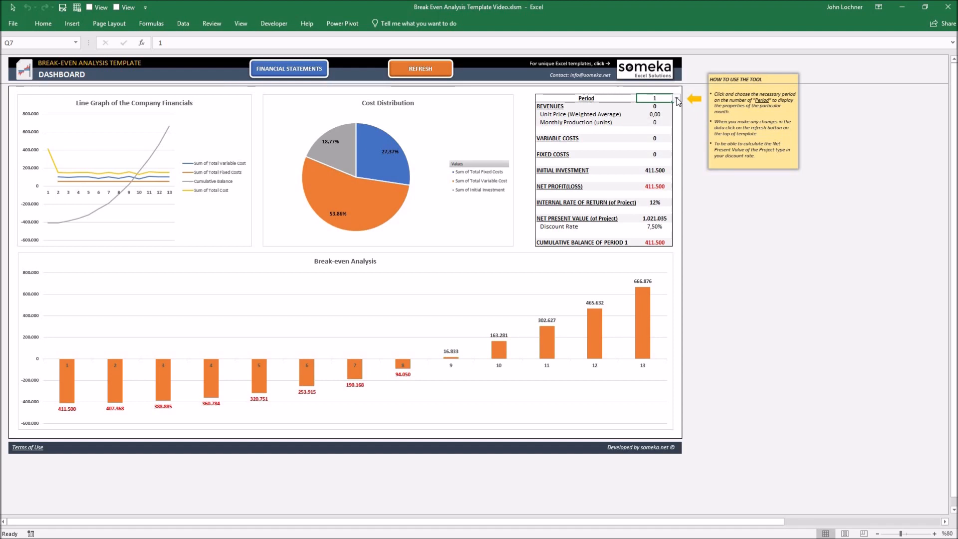
- Choose period 10 from the dashboard's Period dropdown to show its summary figures
left_click(674, 99)
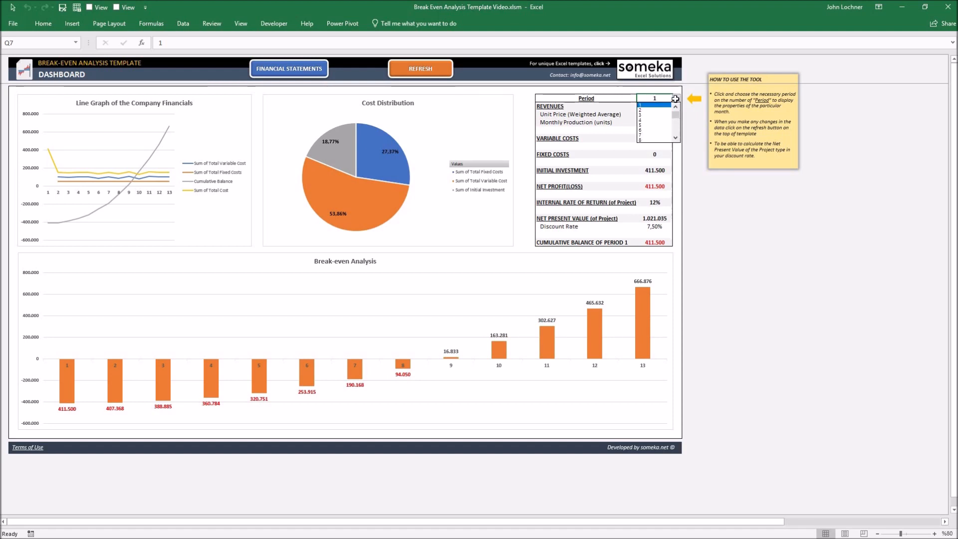
scroll("down", 3)
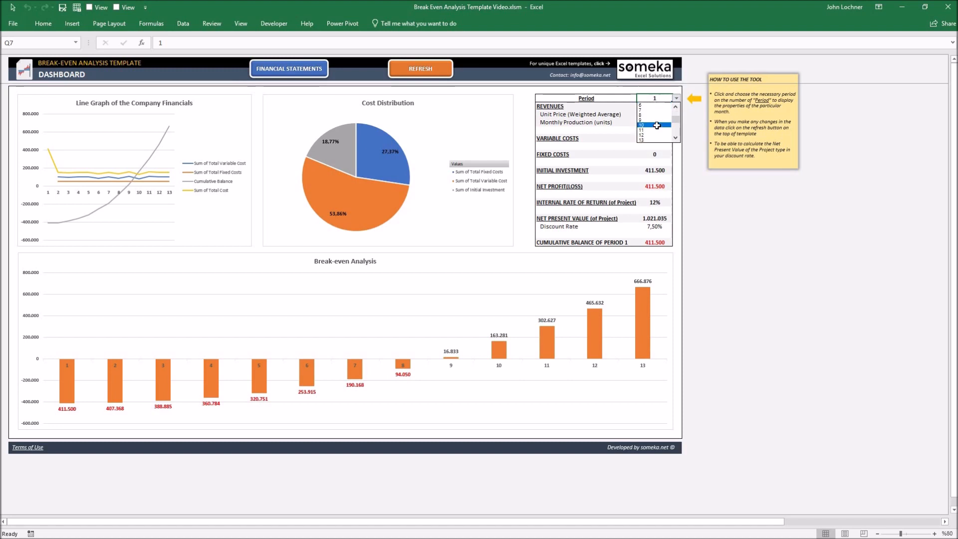
left_click(642, 124)
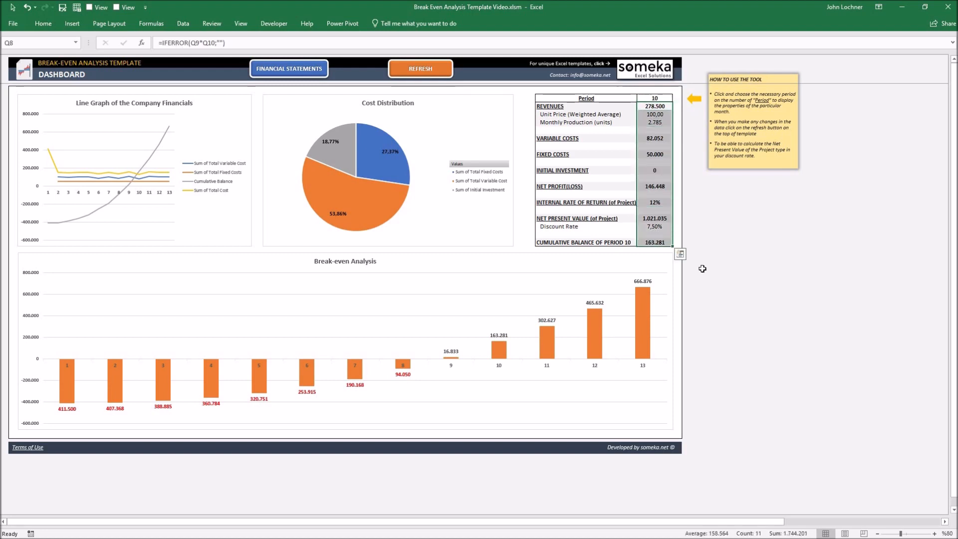
mouse_move(715, 253)
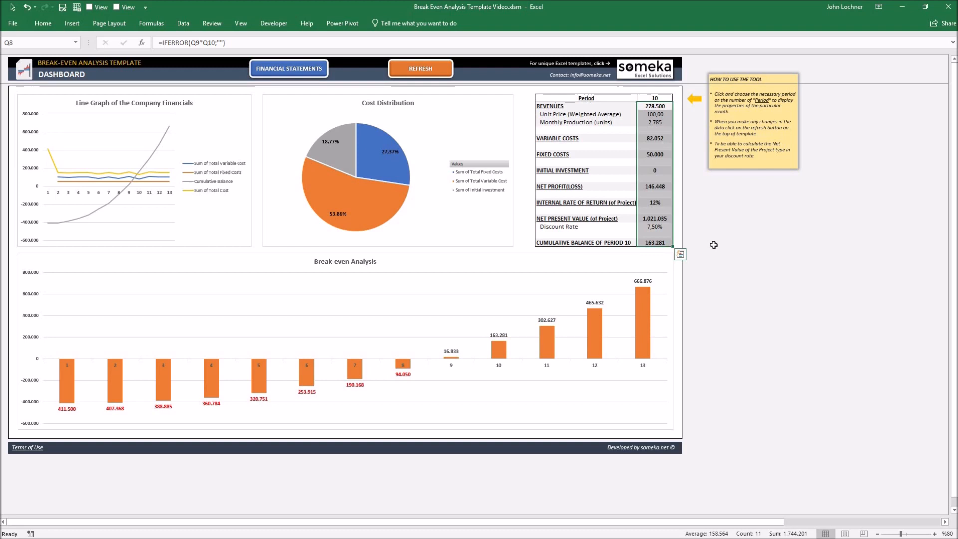
left_click(719, 237)
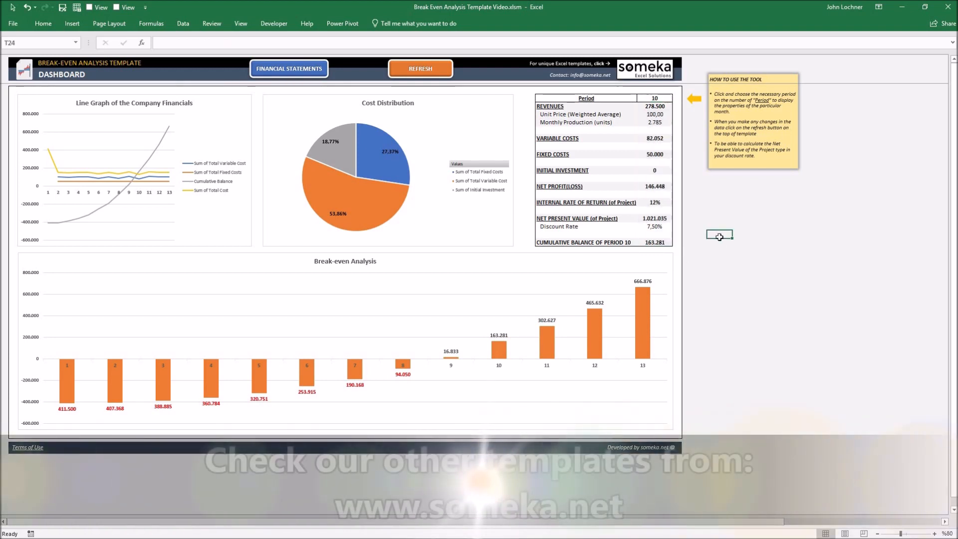